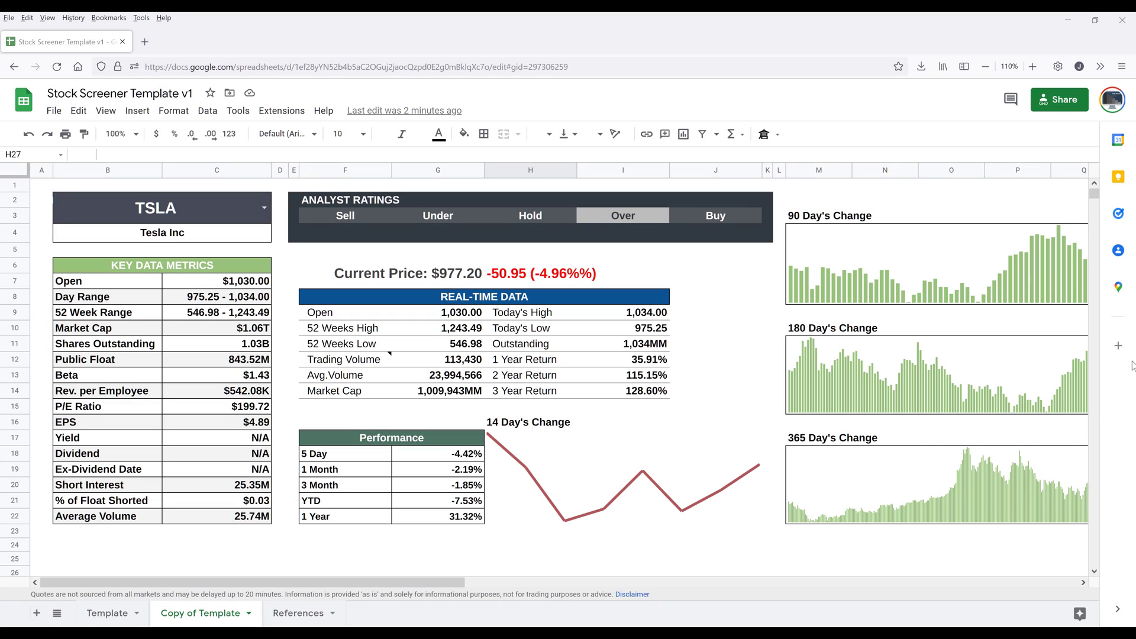
{"action": "mouse_move", "coordinate": [904, 366]}
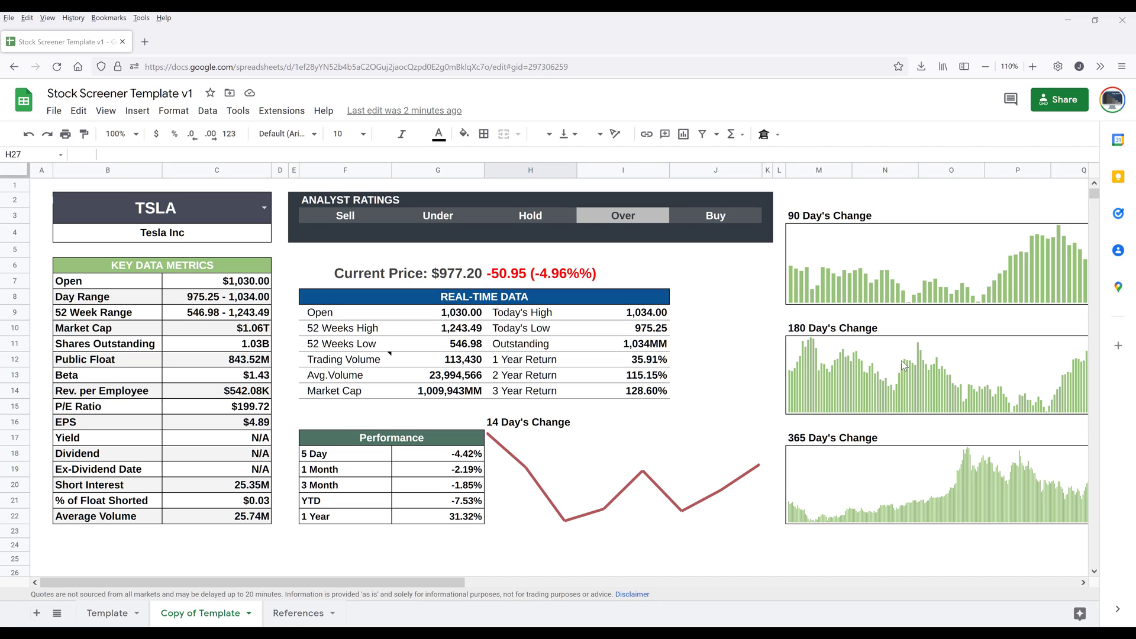
{"action": "mouse_move", "coordinate": [247, 323]}
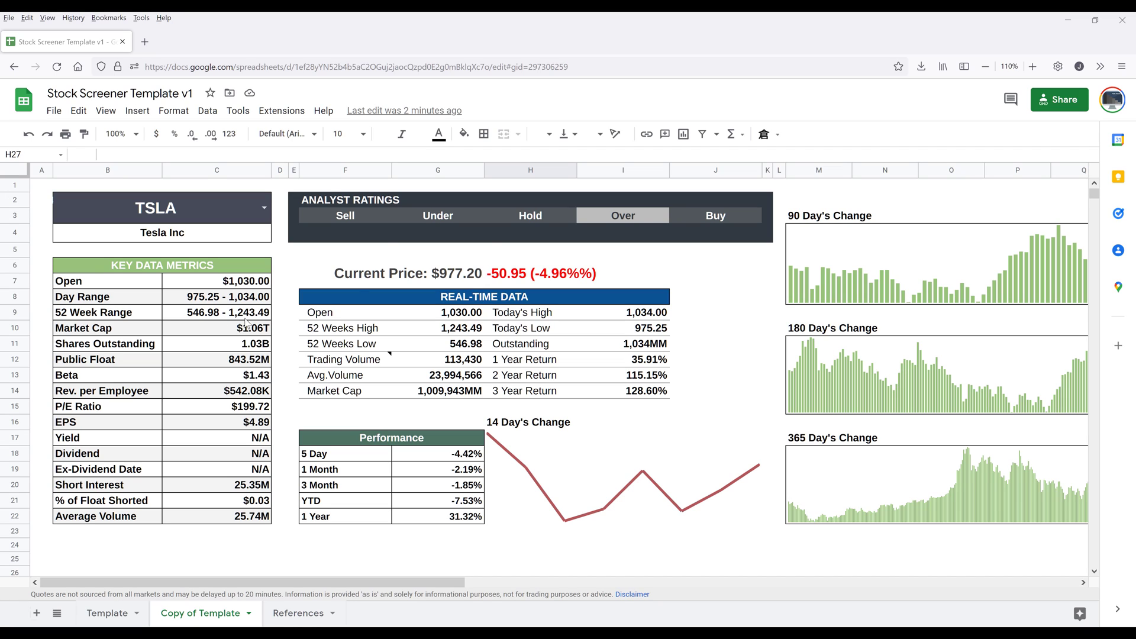
{"action": "mouse_move", "coordinate": [1059, 100]}
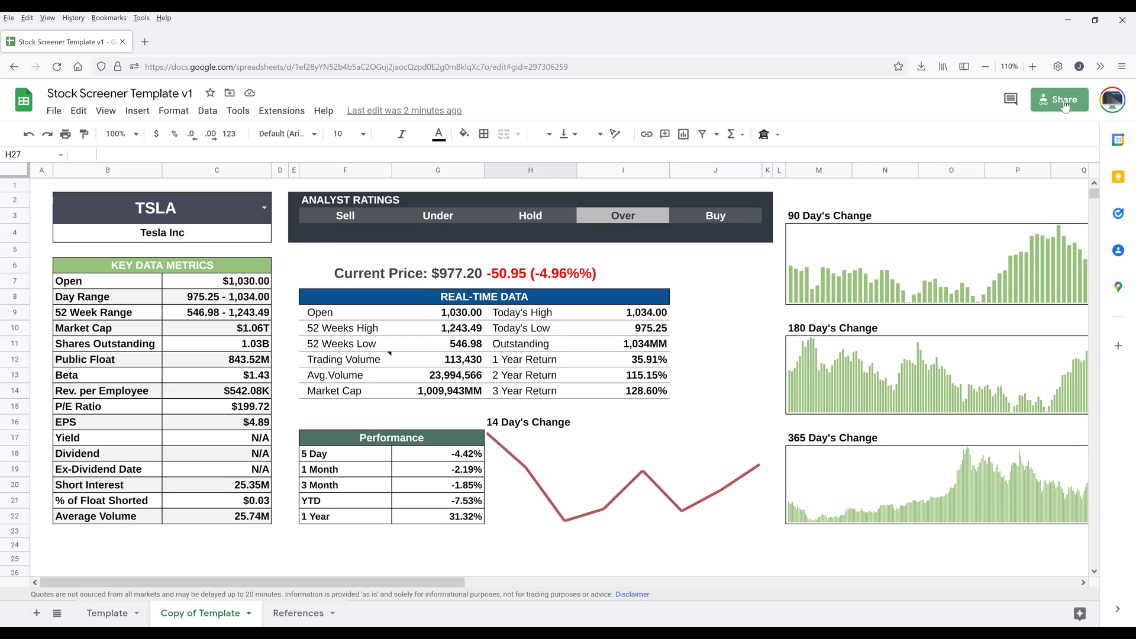
- Glance at sharing options, then view the References sheet pairing tickers with company names
{"action": "left_click", "coordinate": [1059, 99]}
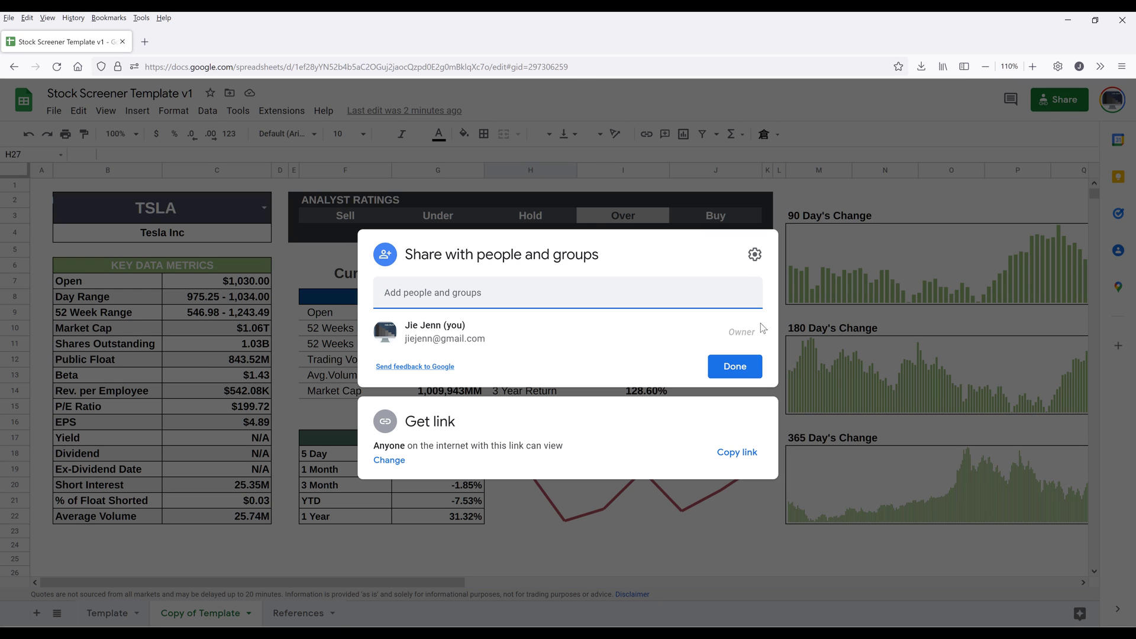
{"action": "left_click", "coordinate": [734, 366]}
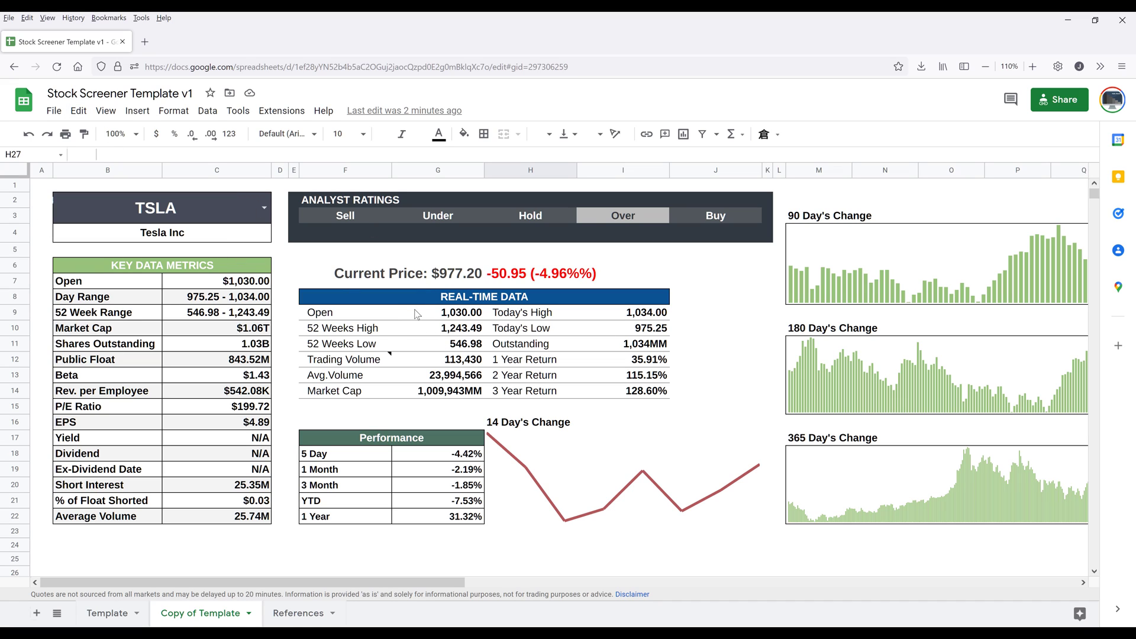
{"action": "left_click", "coordinate": [53, 111]}
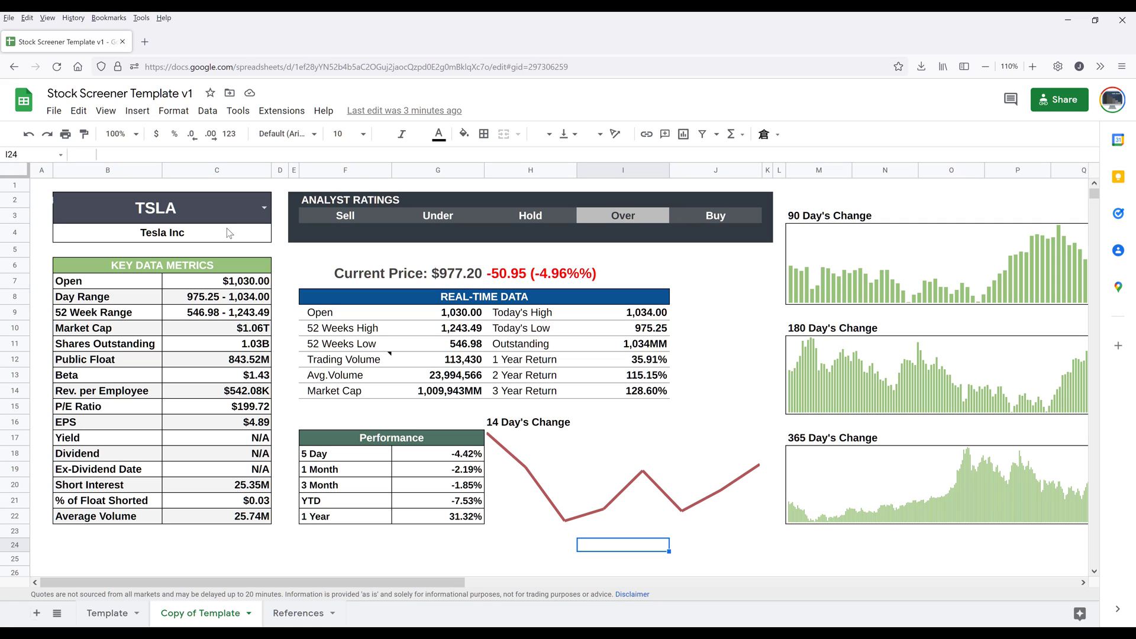
{"action": "left_click", "coordinate": [162, 207]}
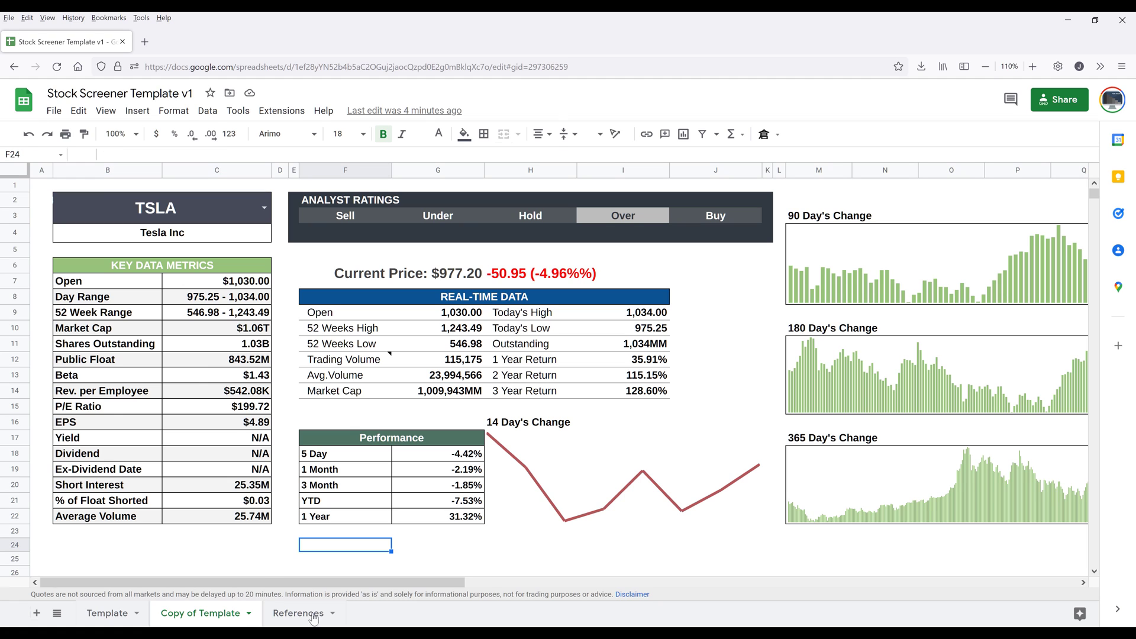
{"action": "left_click", "coordinate": [298, 613]}
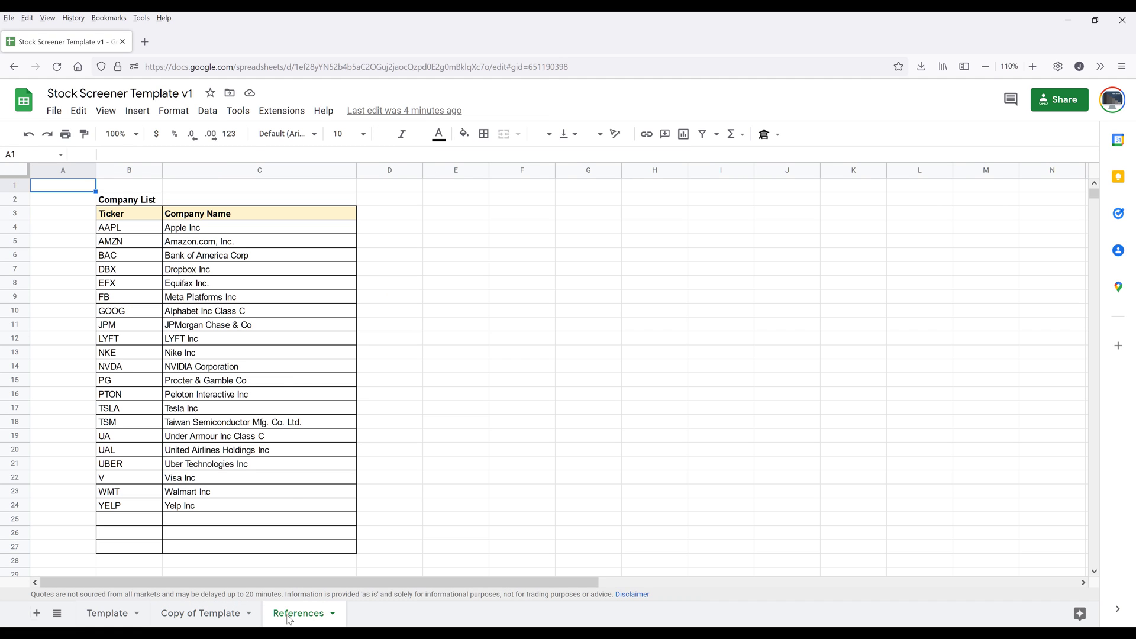
- Browse the company list around AMZN, then go back to the Copy of Template dashboard
{"action": "left_click", "coordinate": [259, 283]}
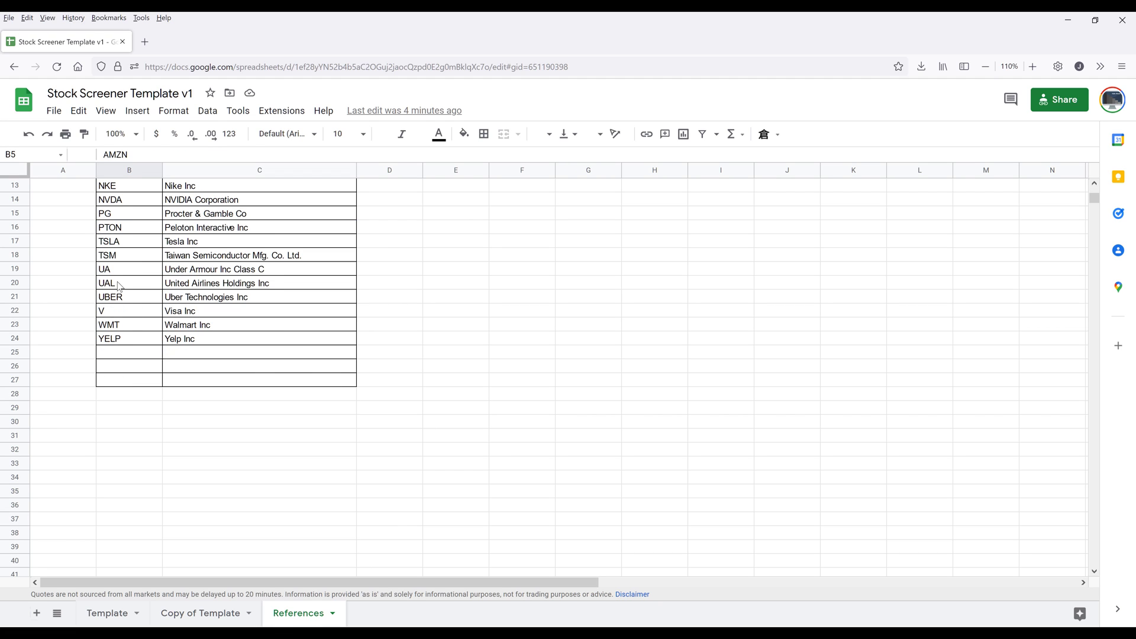
{"action": "scroll", "scroll_direction": "up", "scroll_amount": 3}
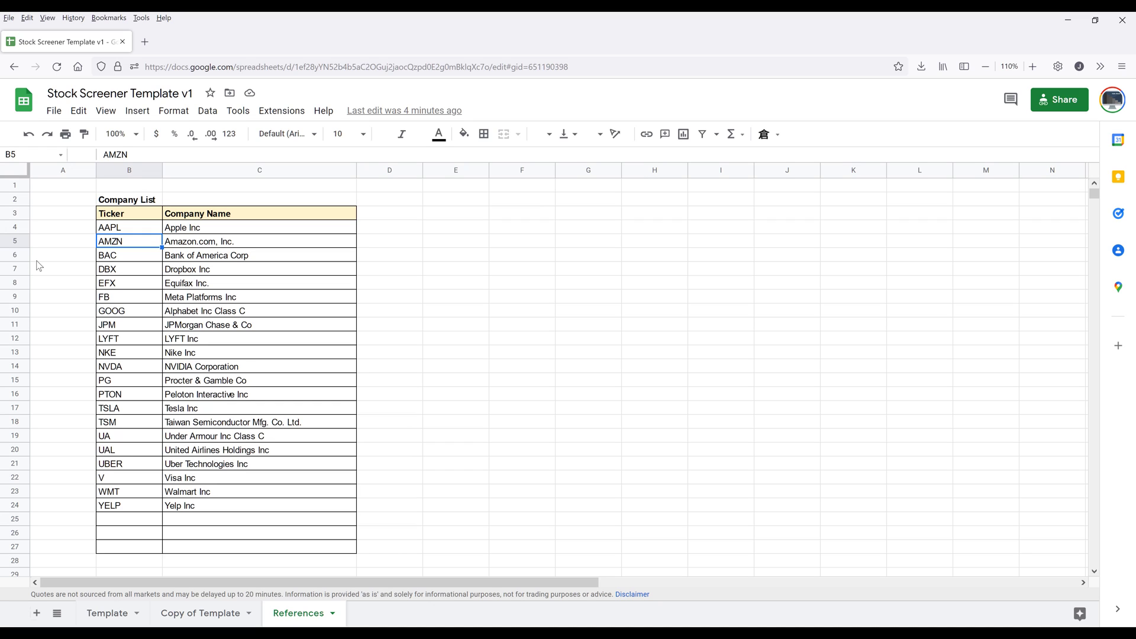
{"action": "mouse_move", "coordinate": [133, 450]}
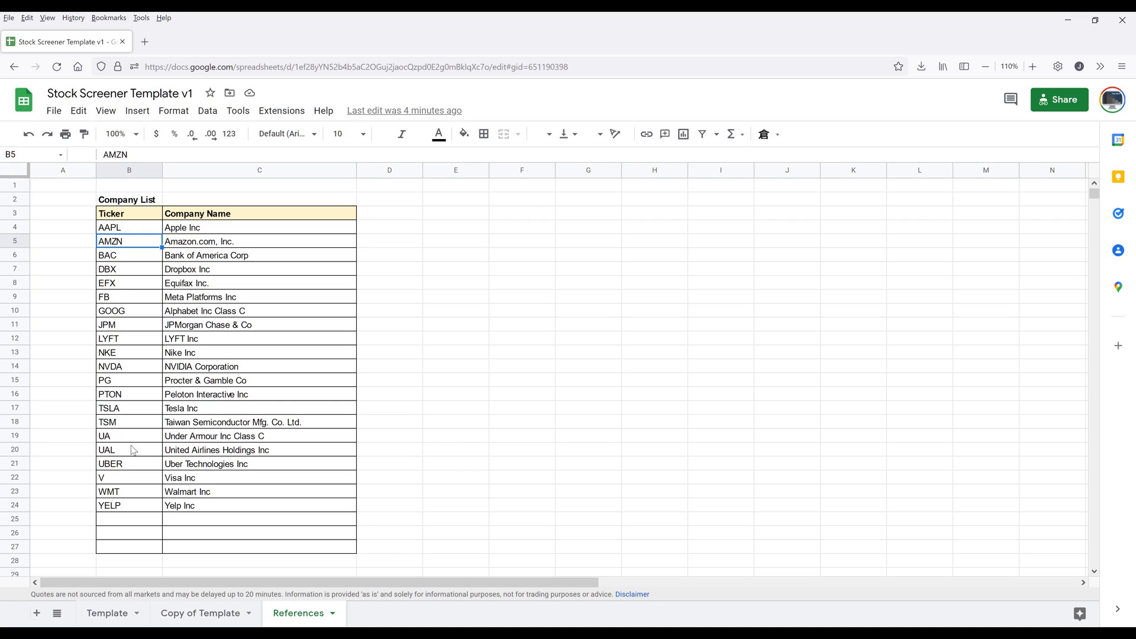
{"action": "left_click", "coordinate": [455, 394]}
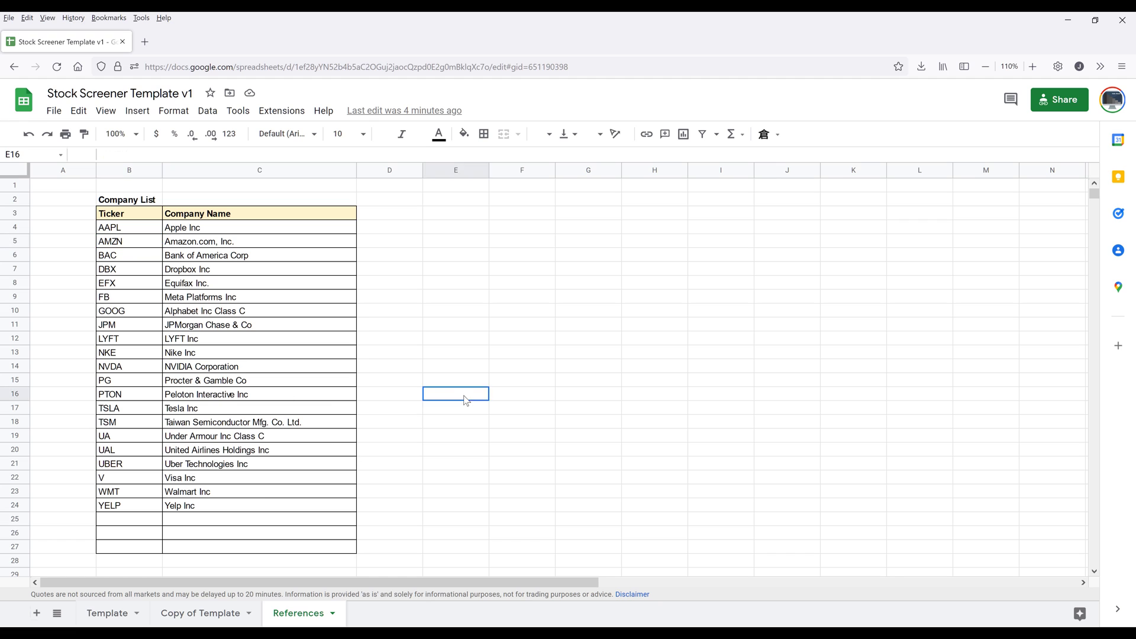
{"action": "left_click", "coordinate": [199, 613]}
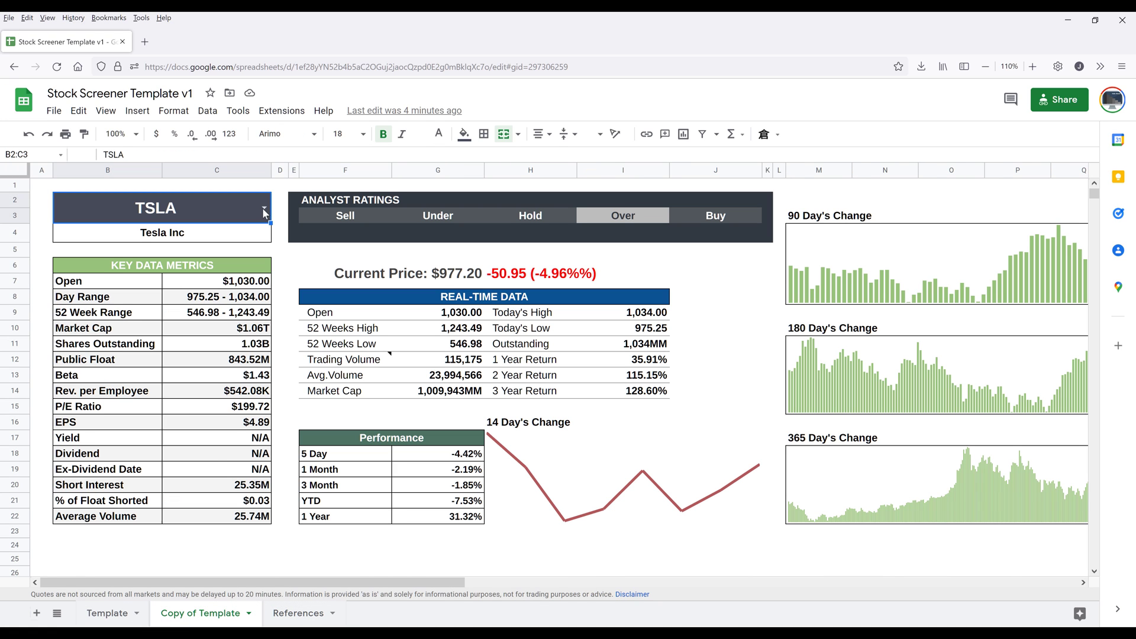
- Change ticker cell B2 from TSLA to FB using its dropdown list
{"action": "left_click", "coordinate": [263, 211]}
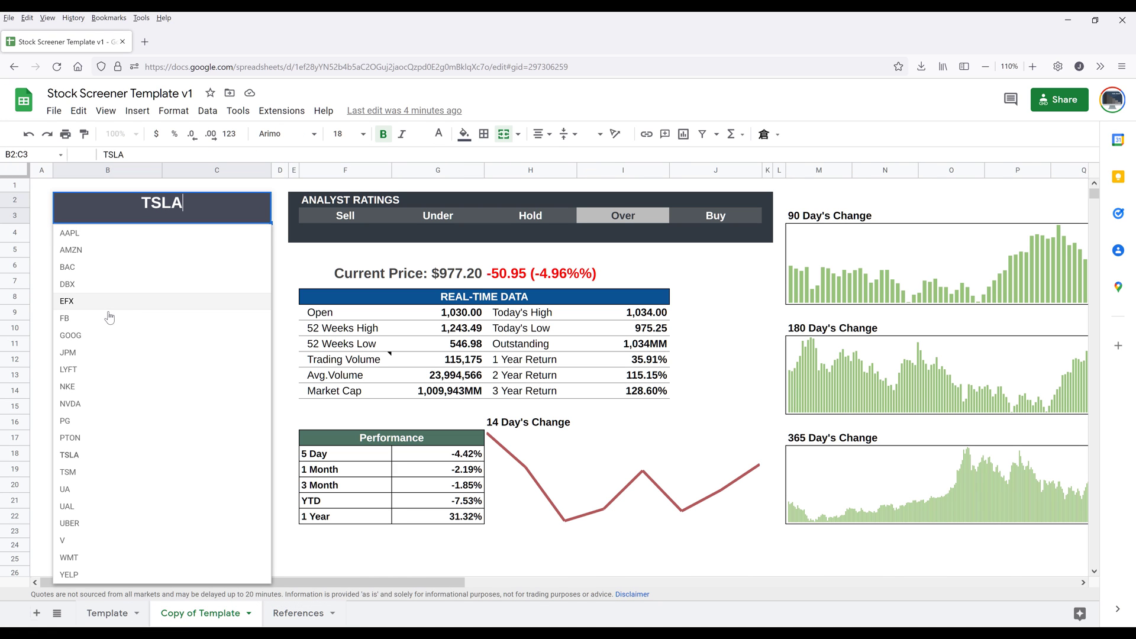
{"action": "left_click", "coordinate": [64, 318]}
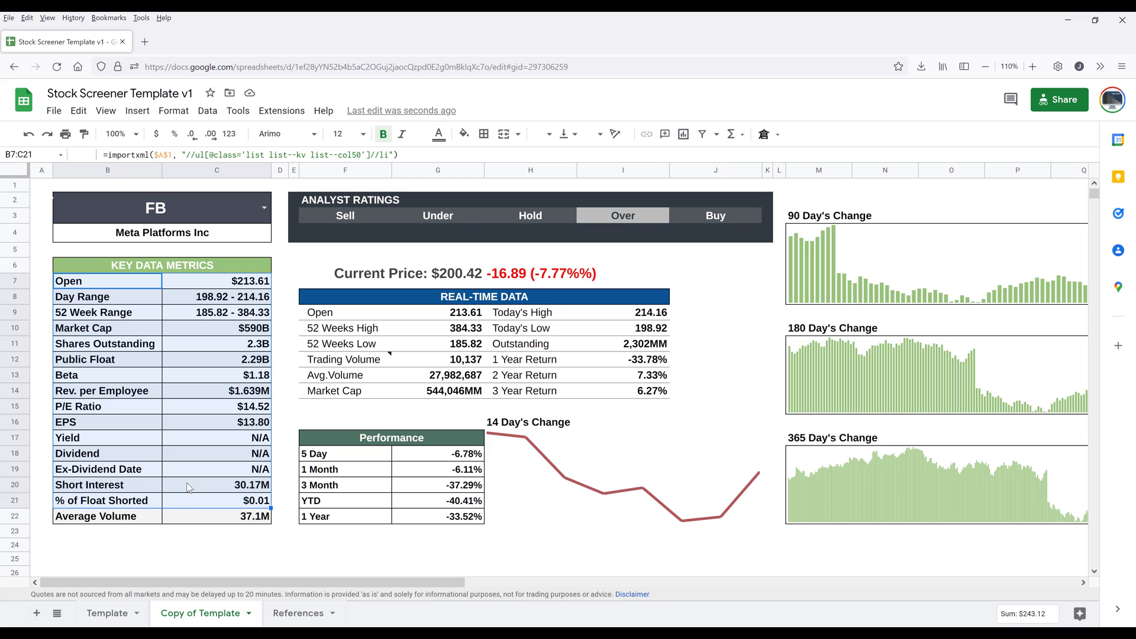
{"action": "mouse_move", "coordinate": [168, 287]}
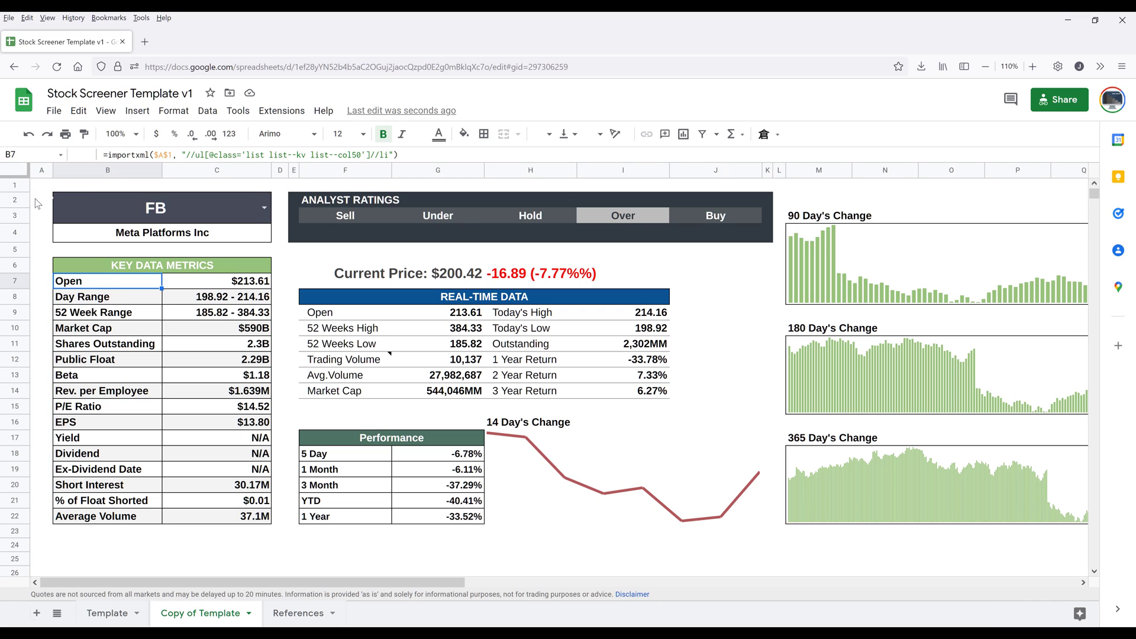
{"action": "left_click", "coordinate": [41, 184]}
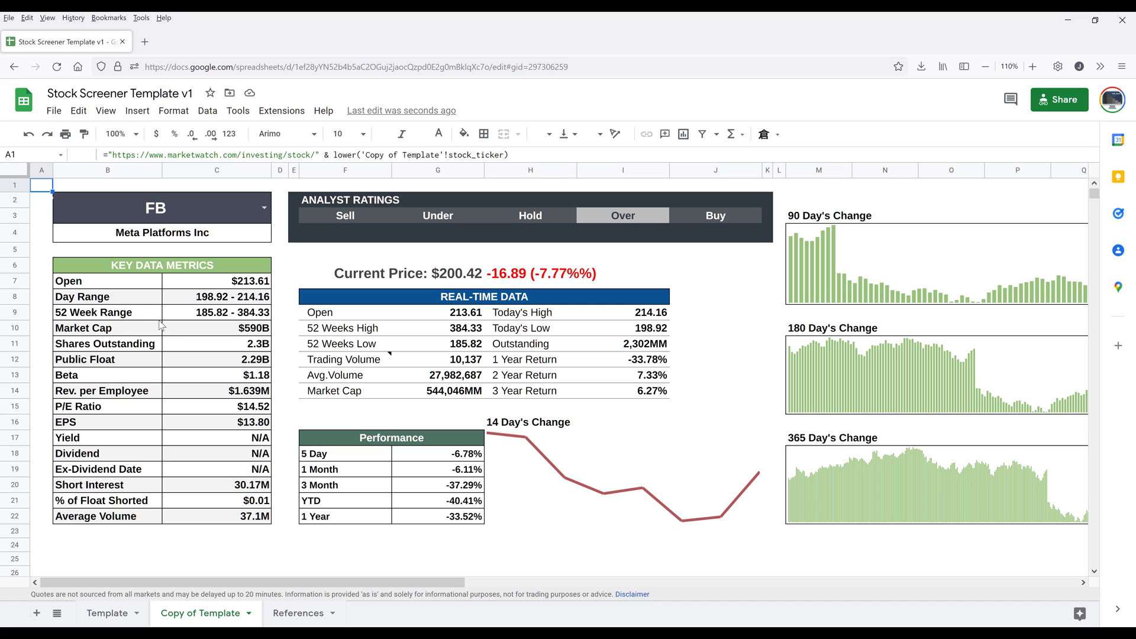
{"action": "left_click", "coordinate": [107, 312]}
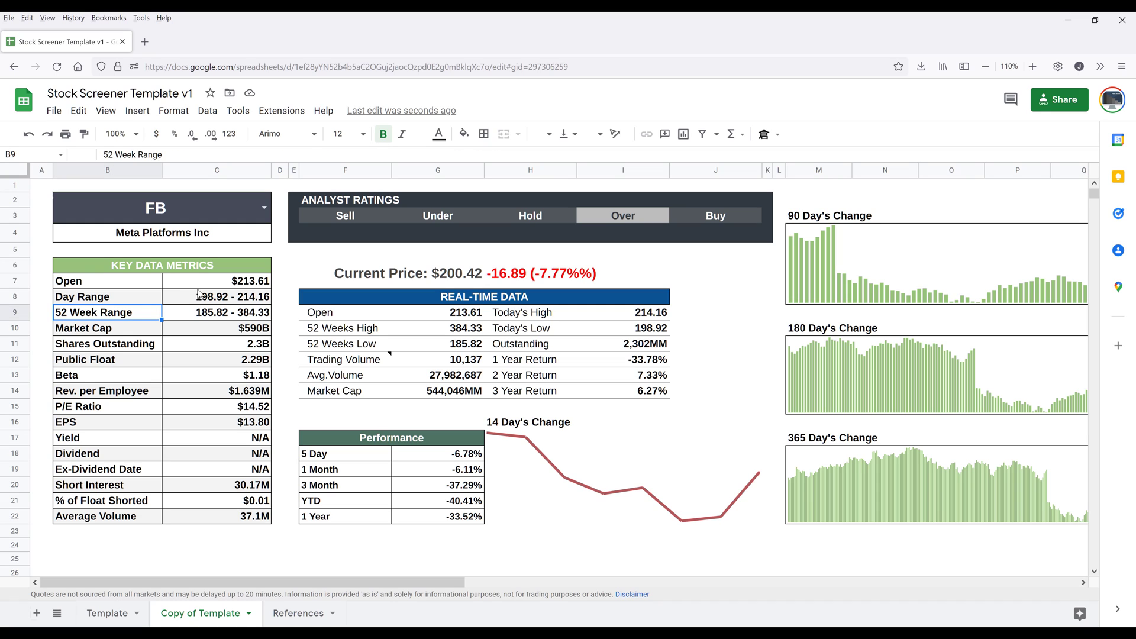
{"action": "left_click", "coordinate": [216, 437]}
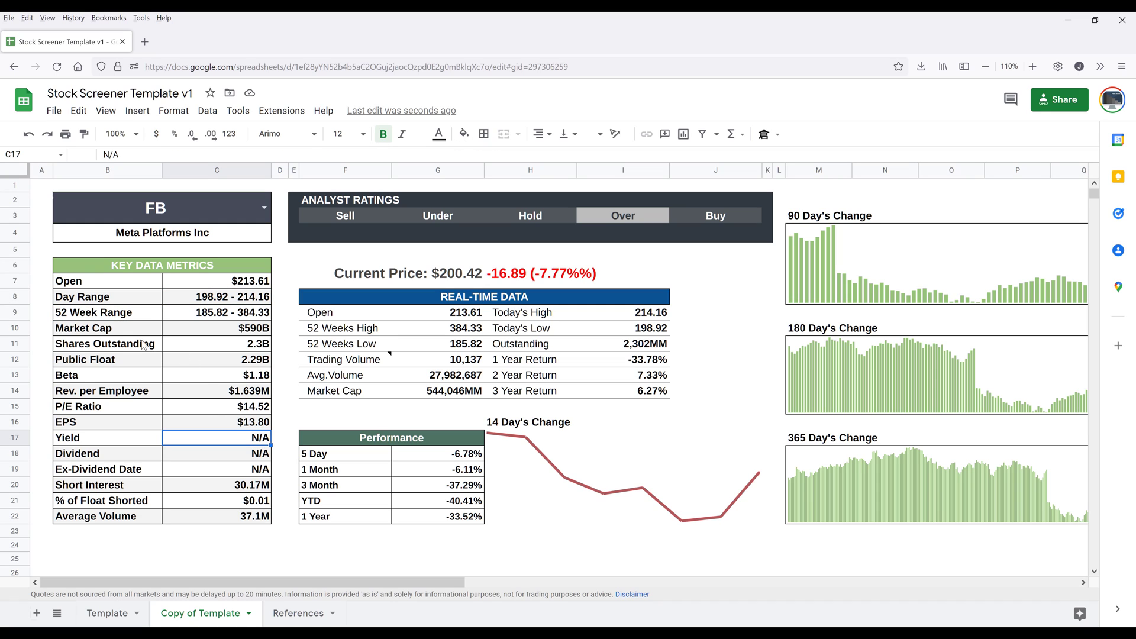
{"action": "left_click", "coordinate": [216, 281]}
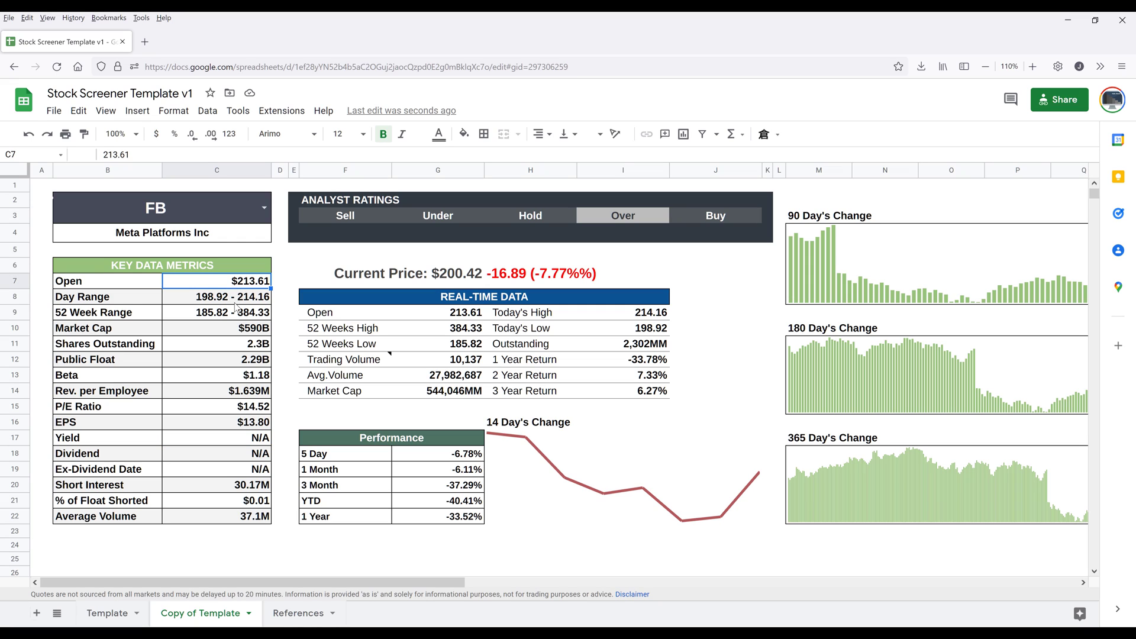
{"action": "left_click", "coordinate": [216, 297]}
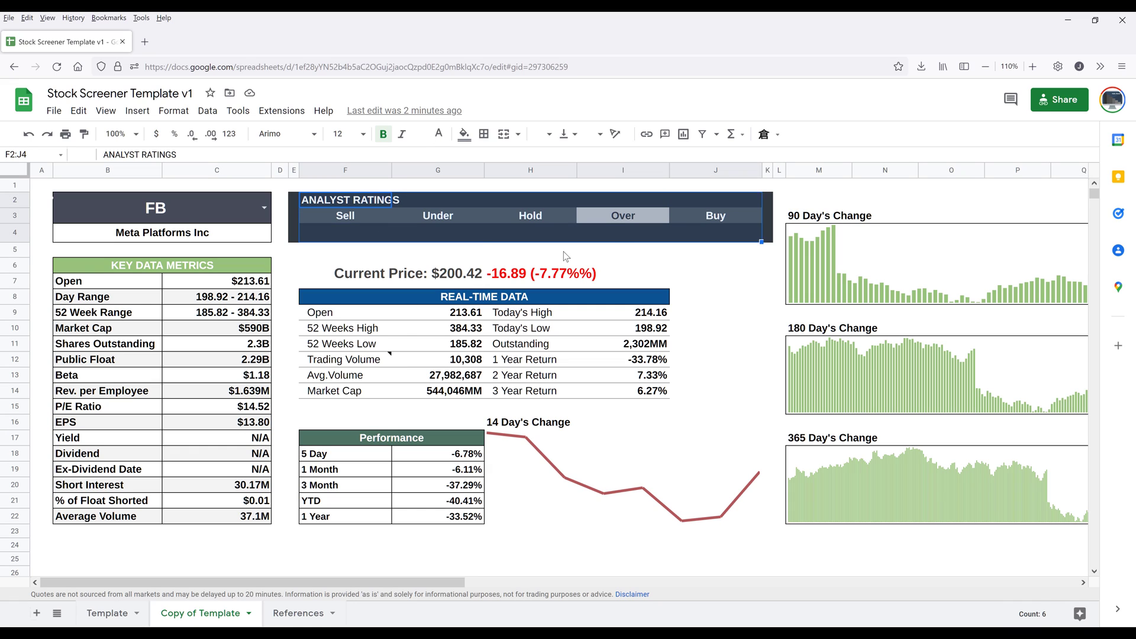
{"action": "left_click", "coordinate": [530, 250]}
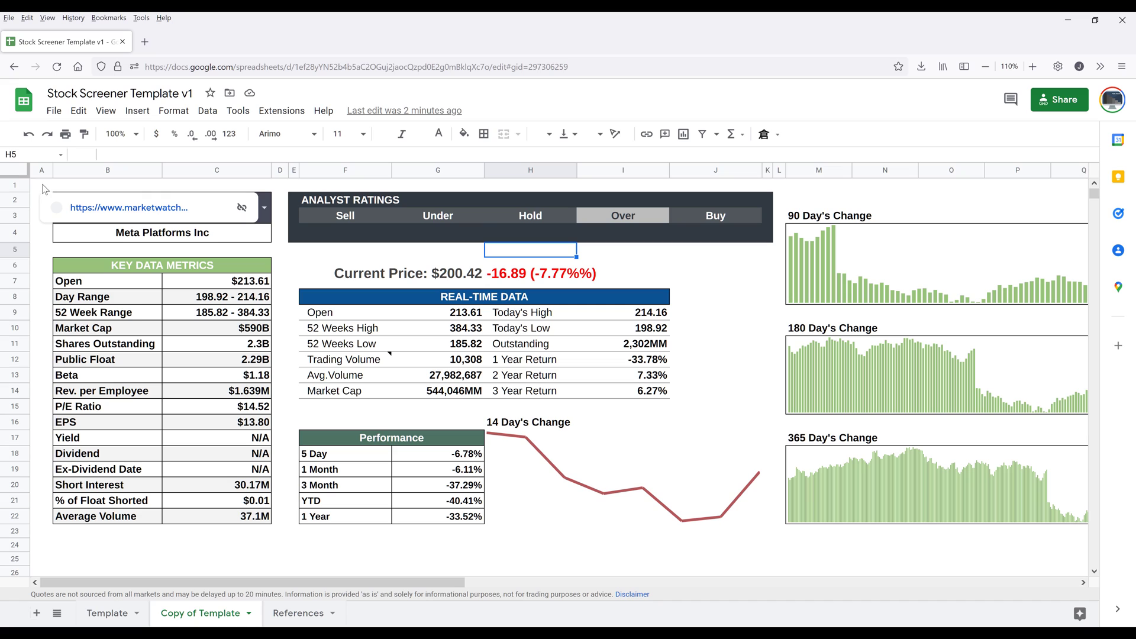
{"action": "left_click", "coordinate": [41, 184]}
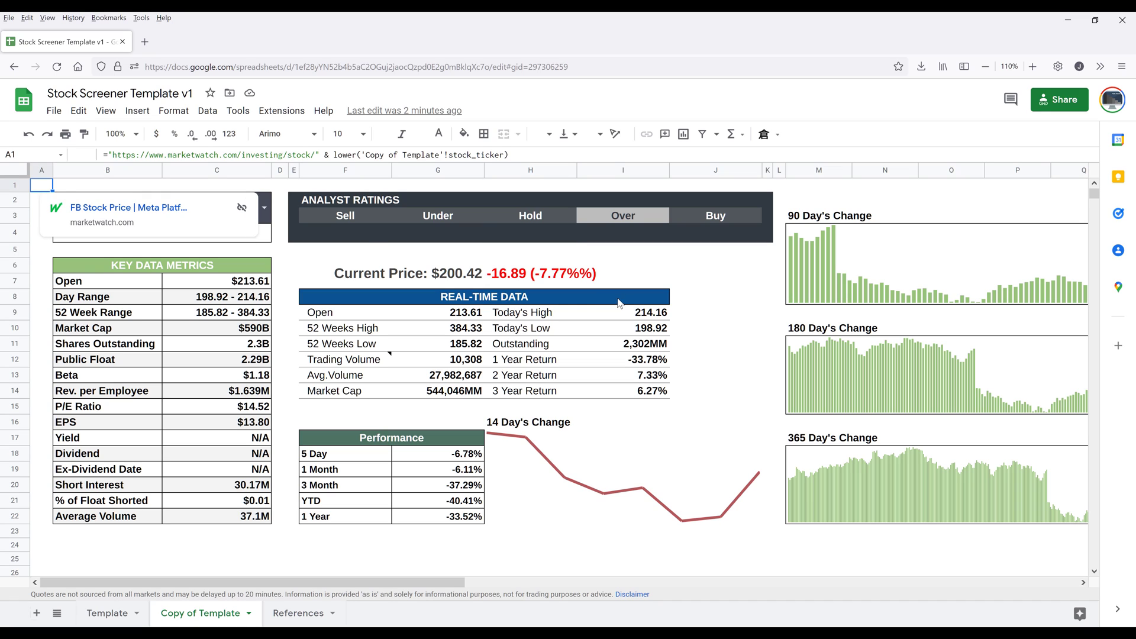
{"action": "left_click", "coordinate": [622, 249]}
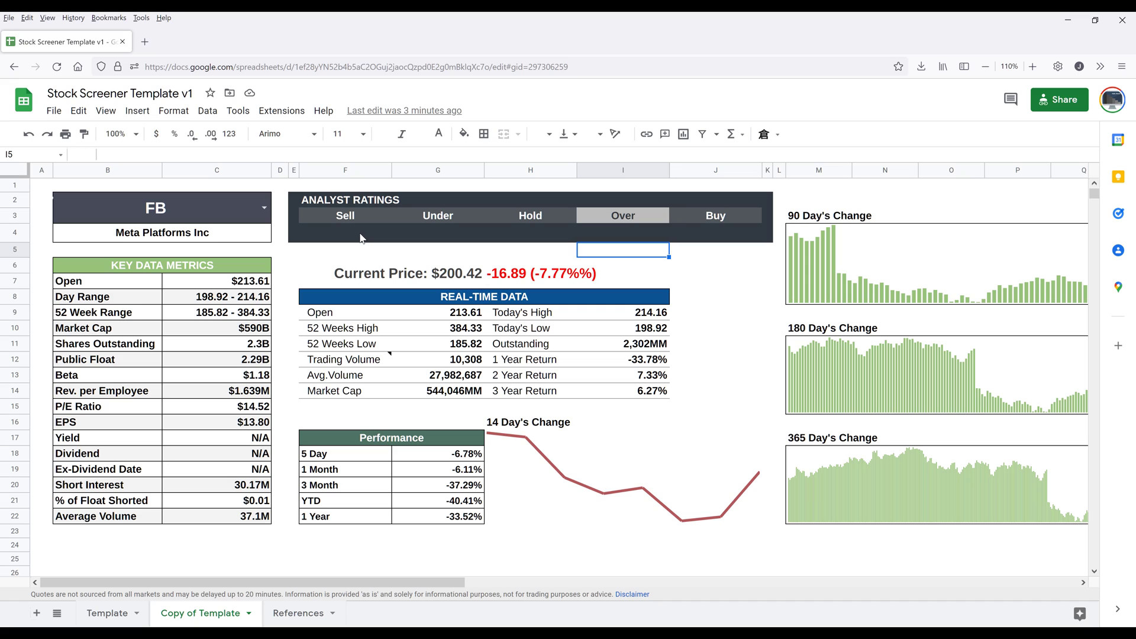
{"action": "left_click", "coordinate": [391, 274]}
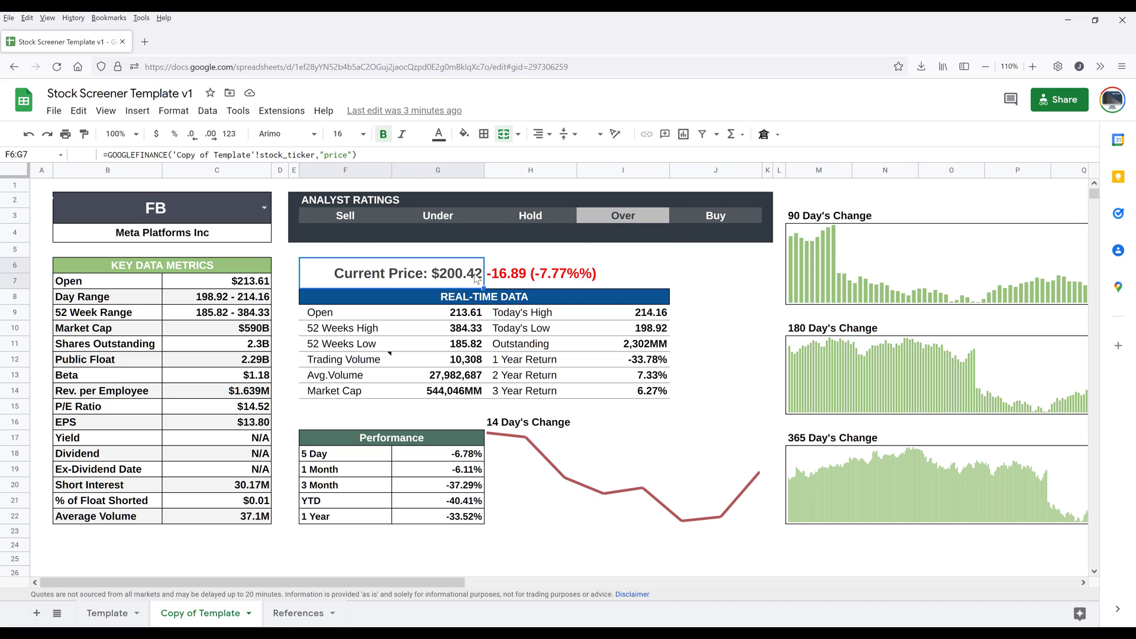
{"action": "mouse_move", "coordinate": [531, 275]}
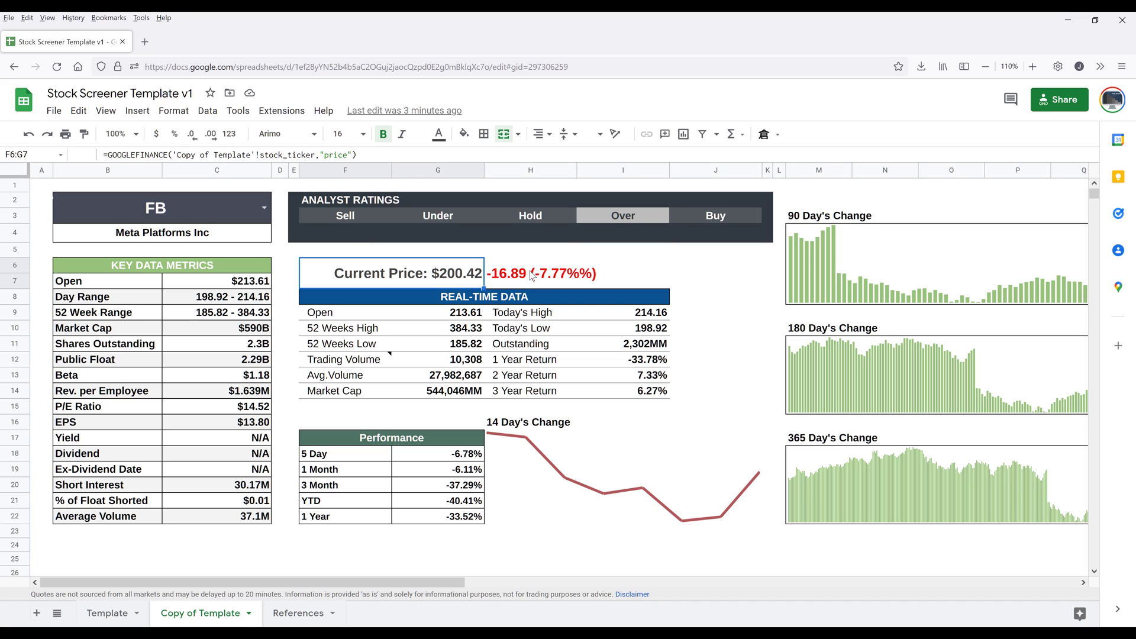
{"action": "left_click", "coordinate": [484, 297]}
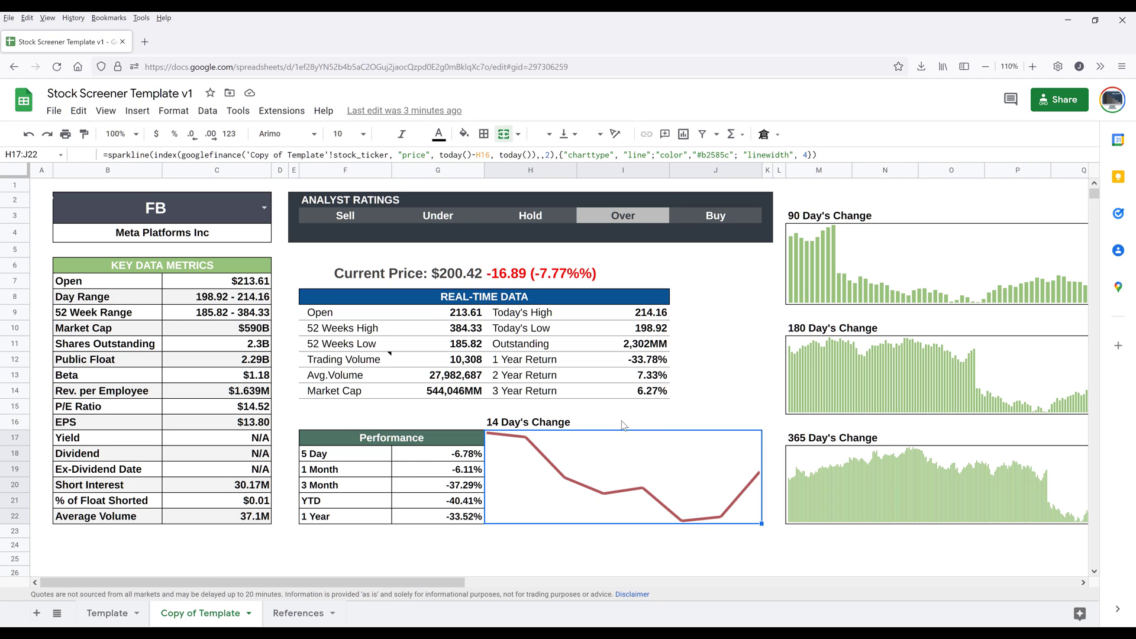
- Review the 90/180/365 Day's Change charts, then open the File menu
{"action": "scroll", "scroll_direction": "right", "scroll_amount": 3}
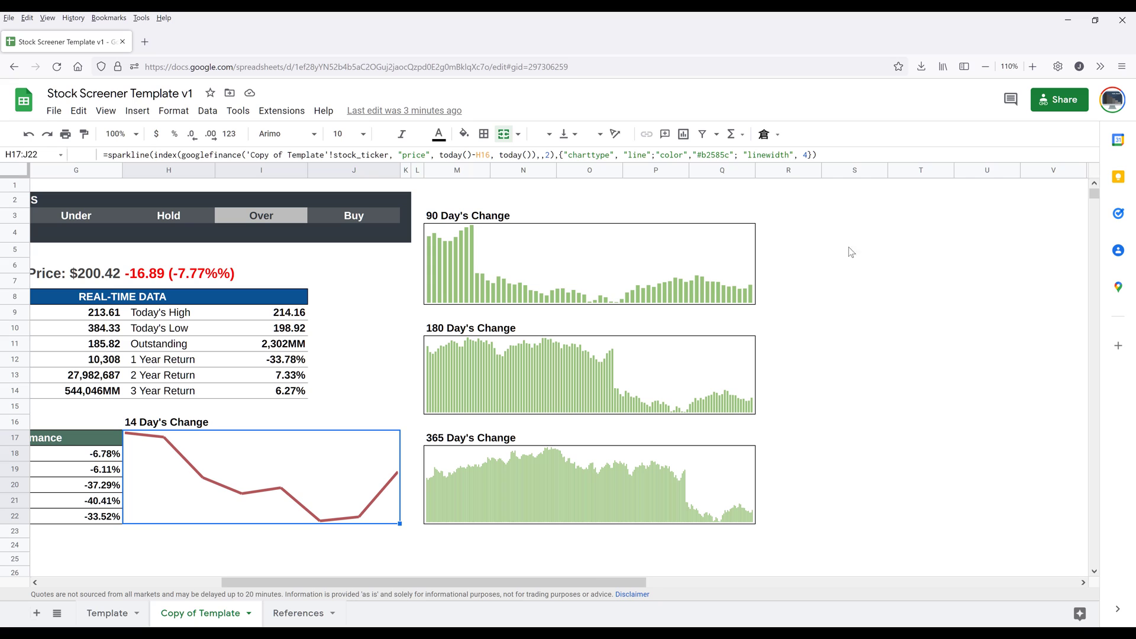
{"action": "mouse_move", "coordinate": [599, 270]}
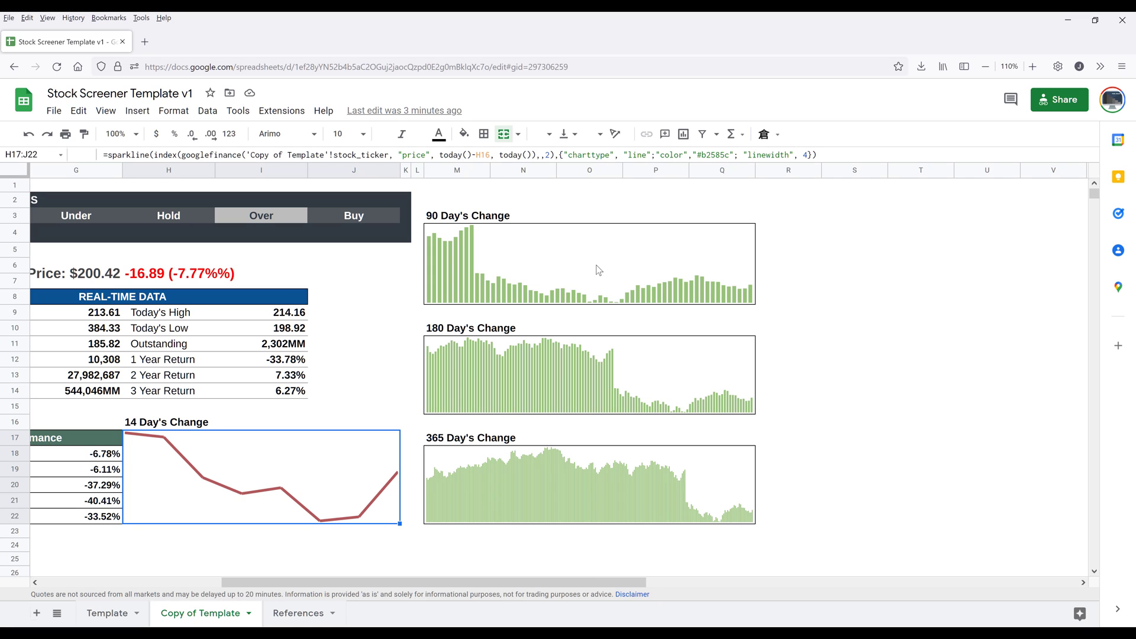
{"action": "mouse_move", "coordinate": [507, 355]}
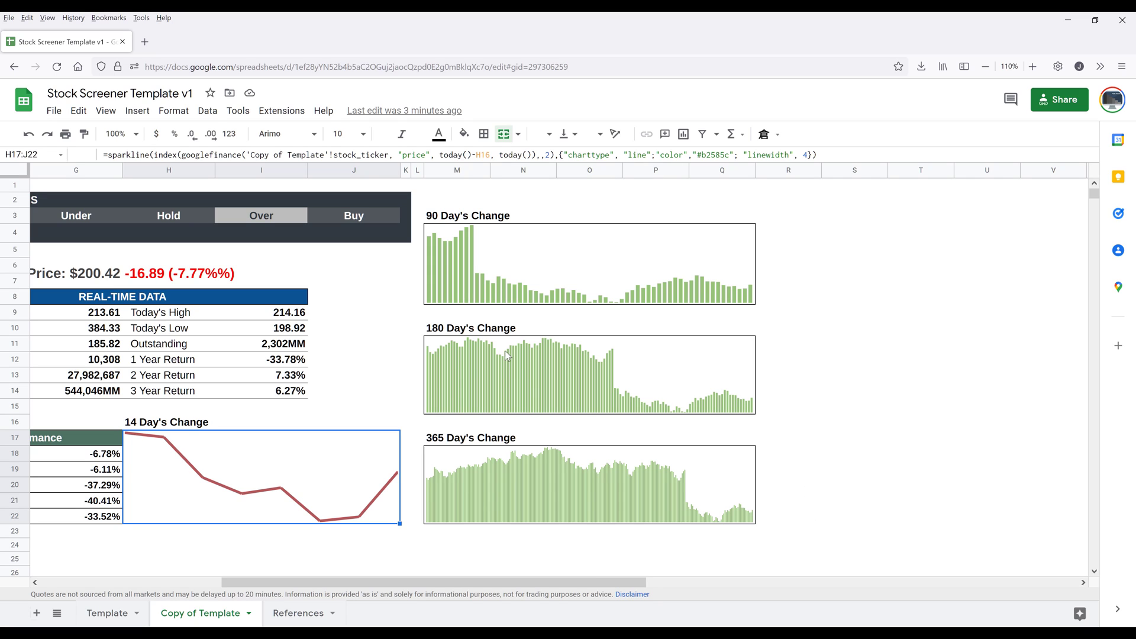
{"action": "mouse_move", "coordinate": [456, 429]}
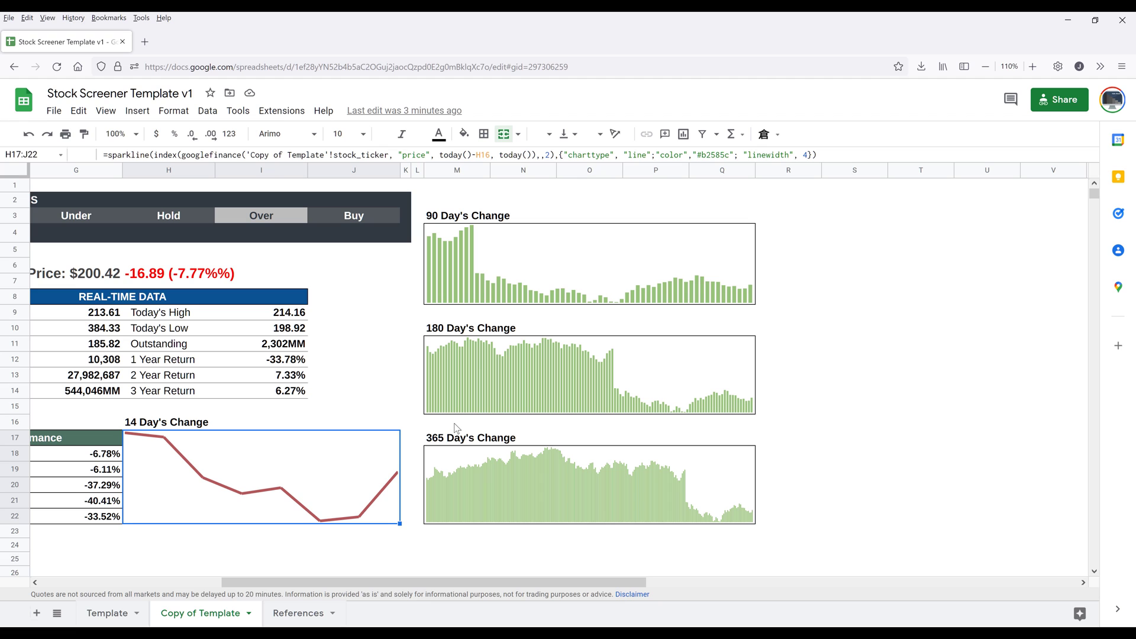
{"action": "scroll", "scroll_direction": "left", "scroll_amount": 3}
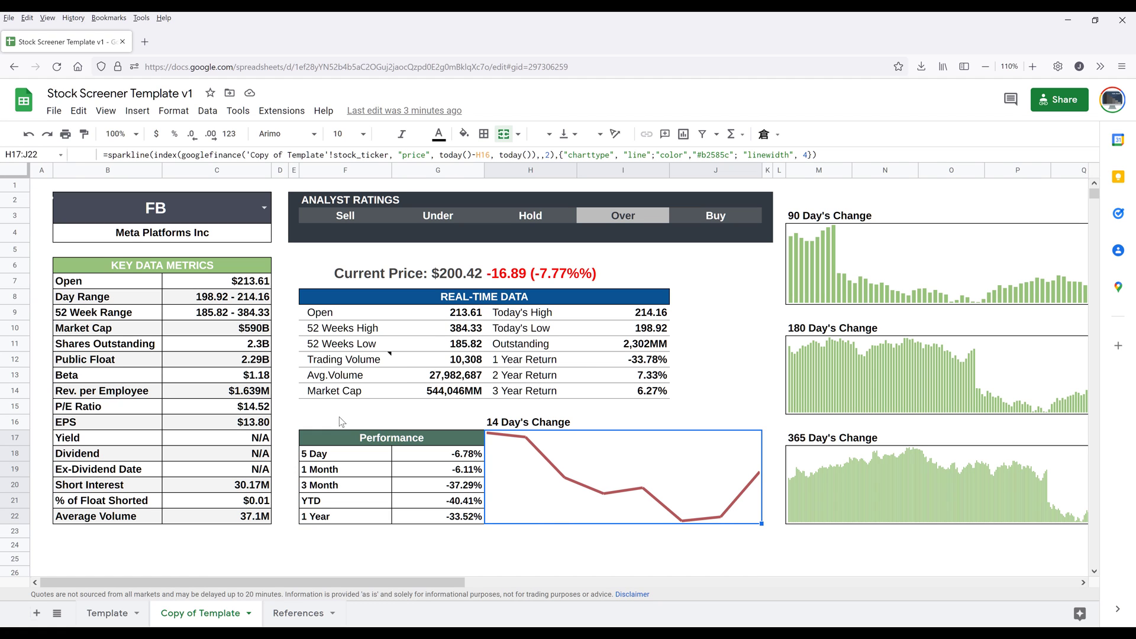
{"action": "left_click", "coordinate": [530, 544]}
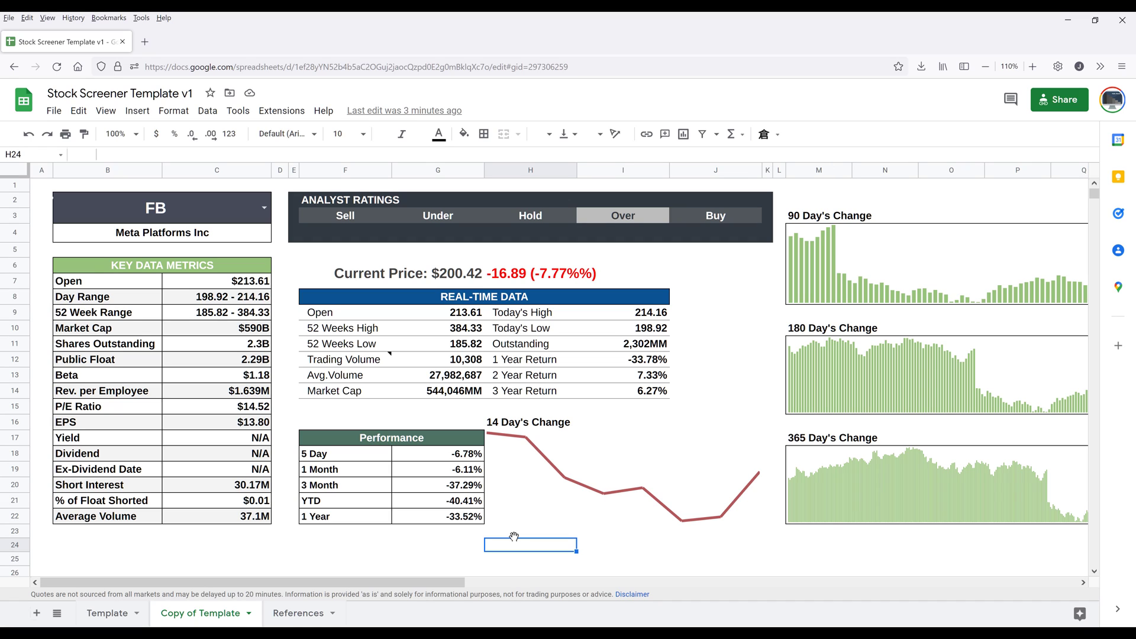
{"action": "mouse_move", "coordinate": [503, 529]}
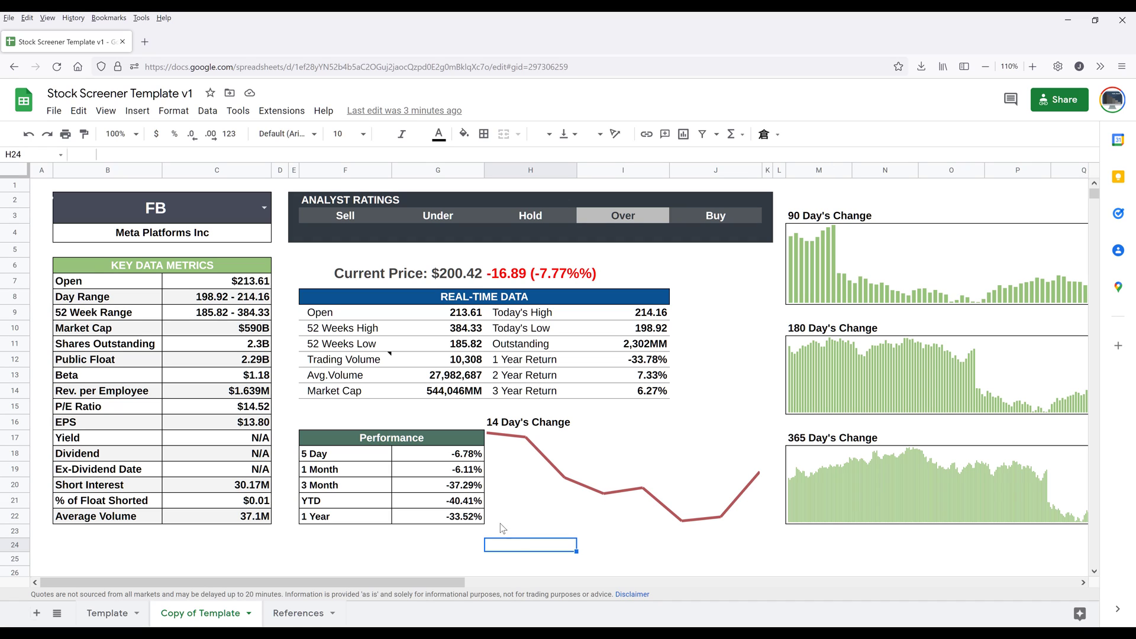
{"action": "mouse_move", "coordinate": [555, 533]}
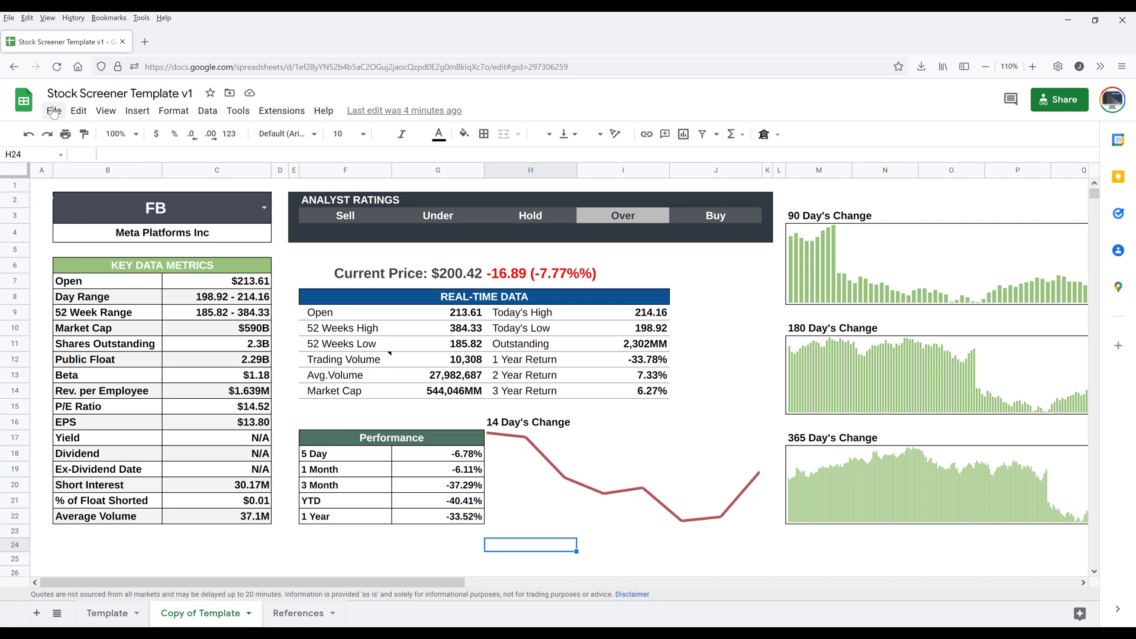
{"action": "left_click", "coordinate": [53, 110]}
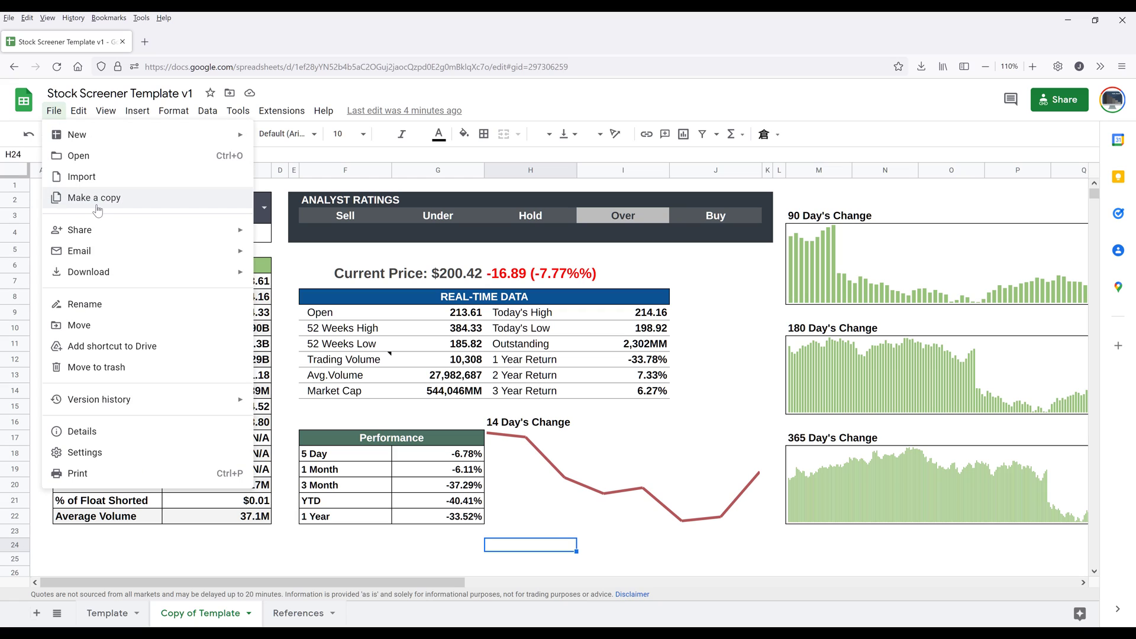